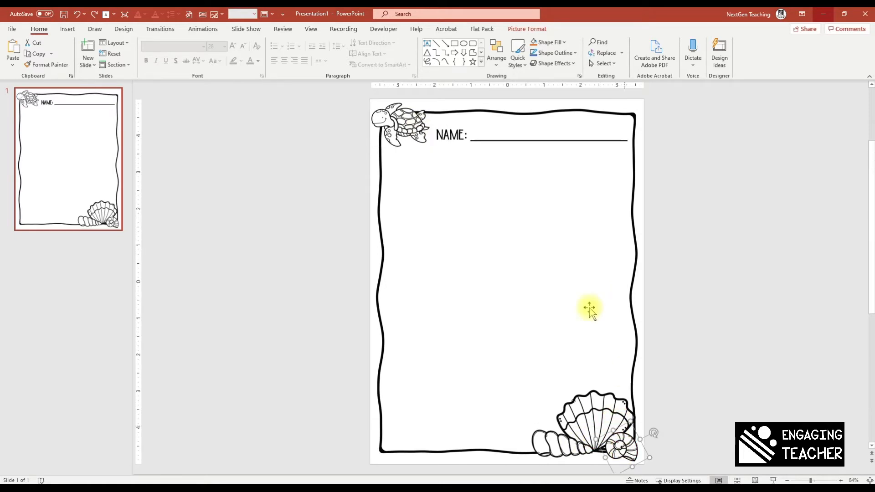
# Step: Select the frame, turtle, shells and name line together with Ctrl+A
pyautogui.click(452, 135)
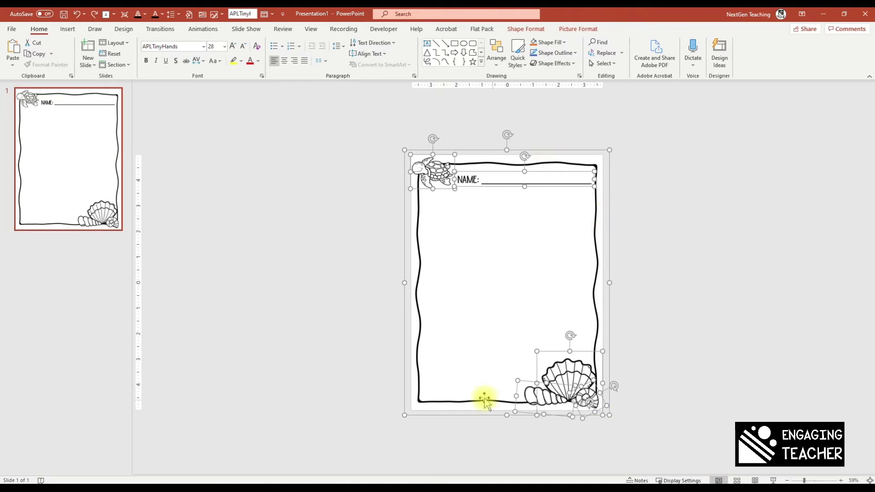
pyautogui.moveTo(531, 302)
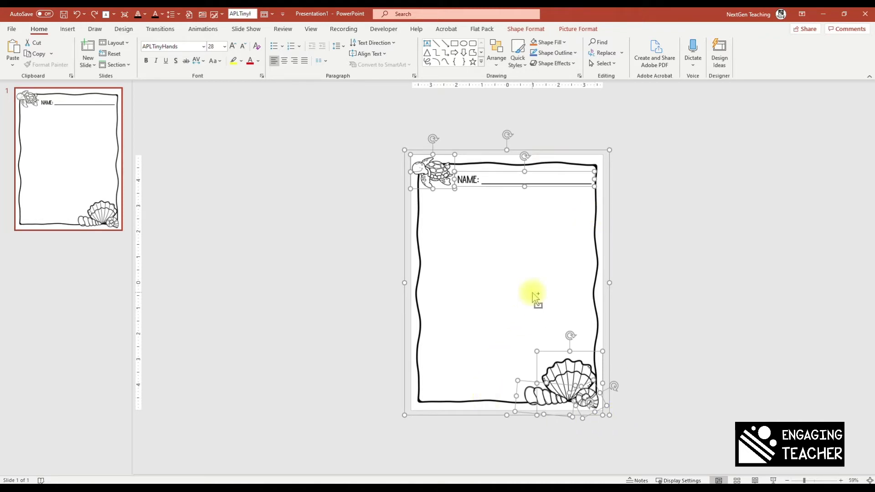
# Step: Cut the whole border design to the clipboard, then right-click the blank slide
pyautogui.press('Delete')
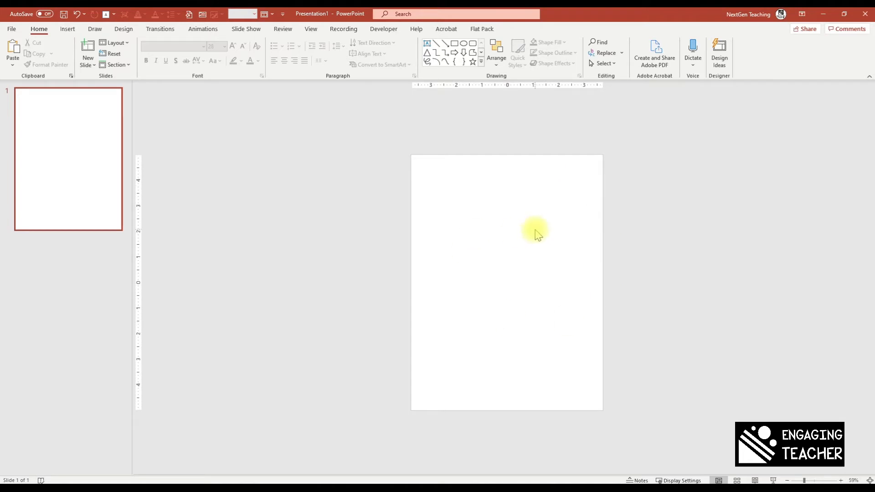
pyautogui.rightClick(536, 233)
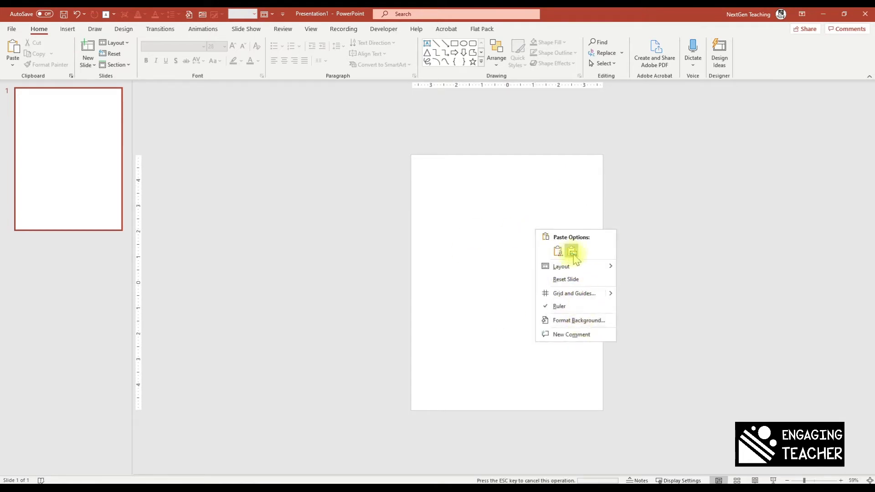
# Step: Open Format Background and switch the slide to a picture or texture fill
pyautogui.click(578, 320)
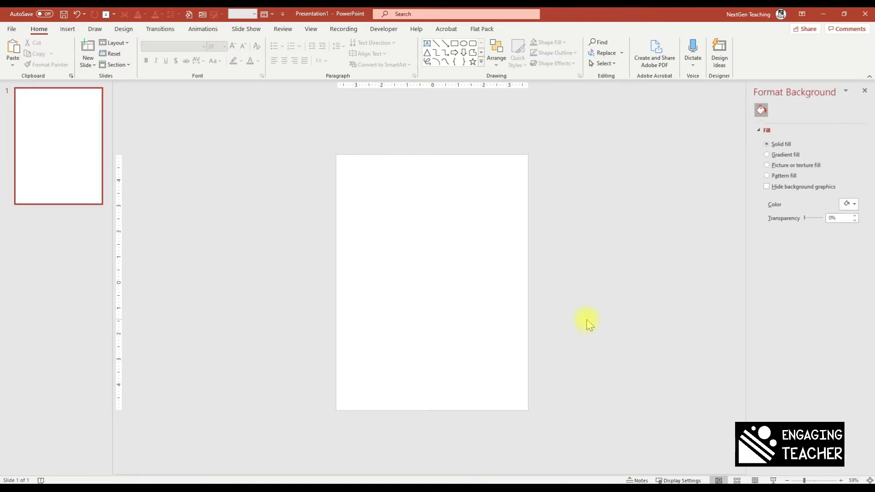
pyautogui.moveTo(775, 165)
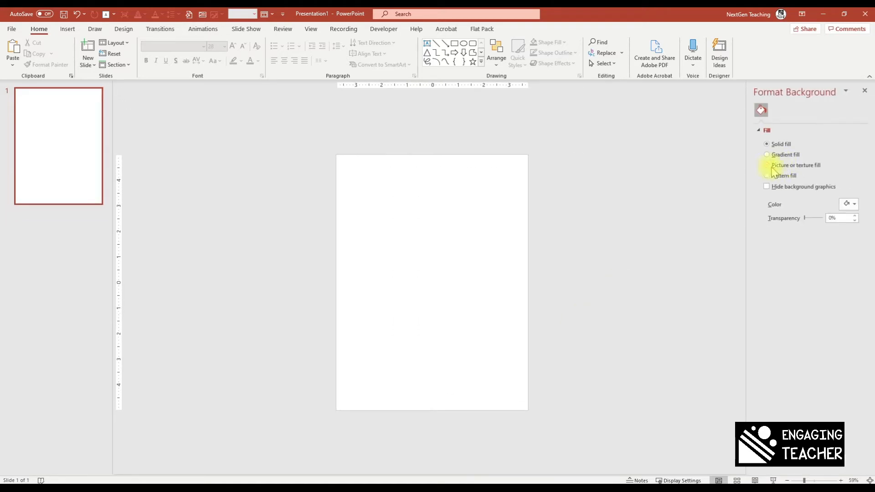
pyautogui.click(766, 165)
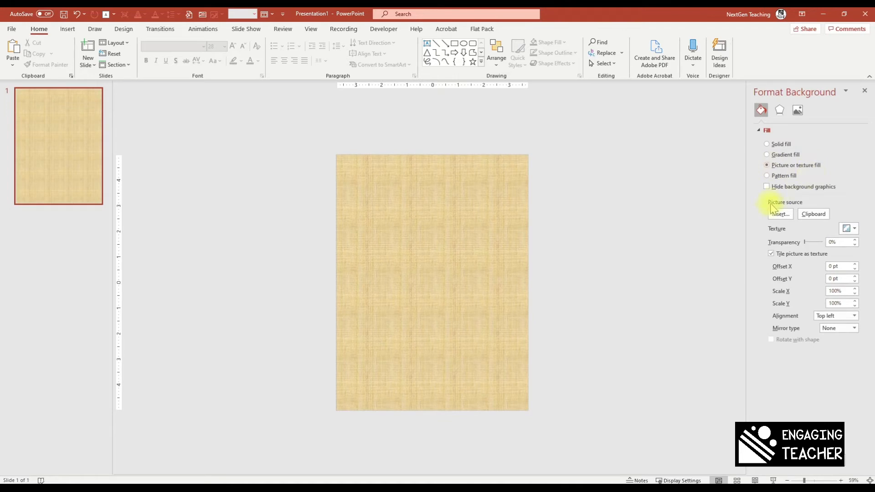
pyautogui.moveTo(812, 214)
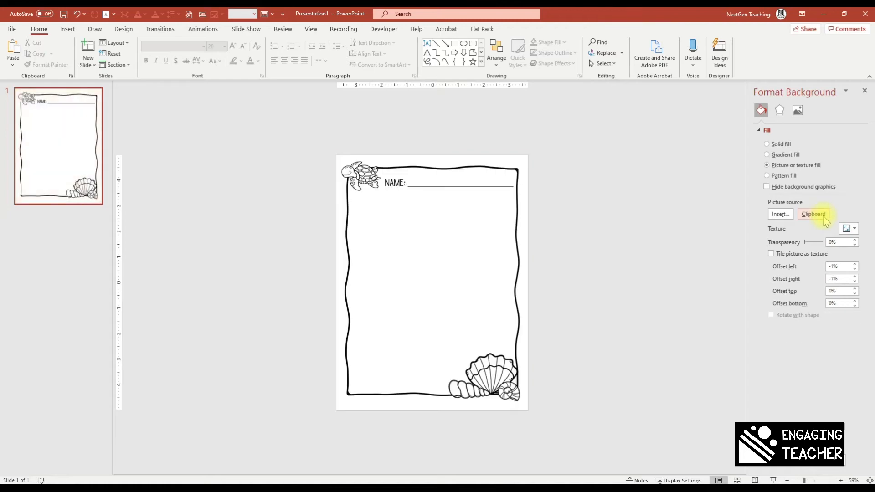
pyautogui.moveTo(687, 272)
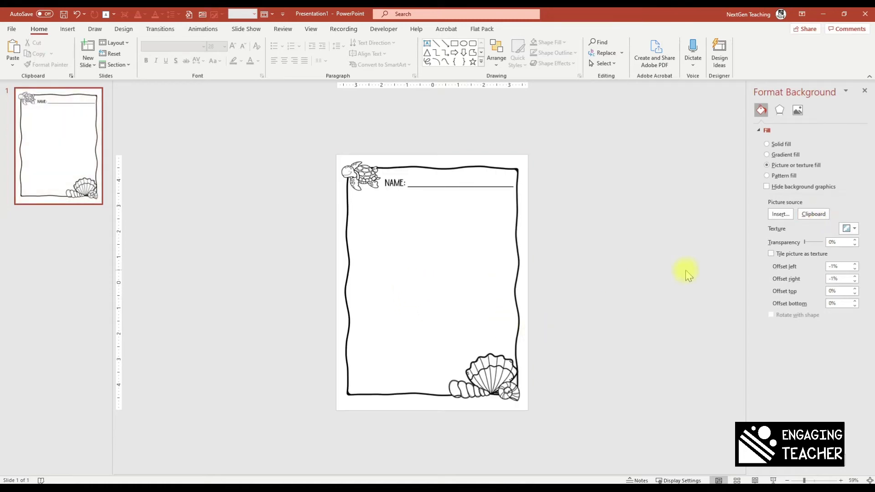
pyautogui.moveTo(788, 269)
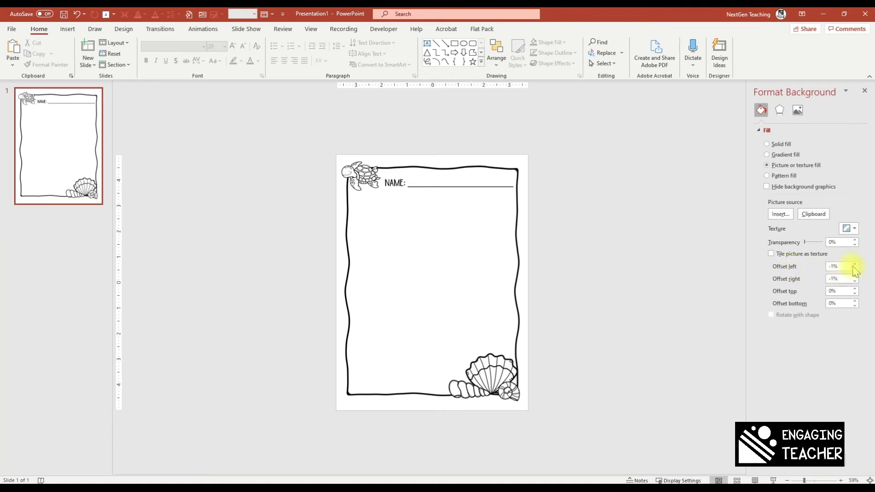
# Step: Set the background picture offsets to left -2%, right -2%, top -1%, bottom -3%
pyautogui.click(855, 263)
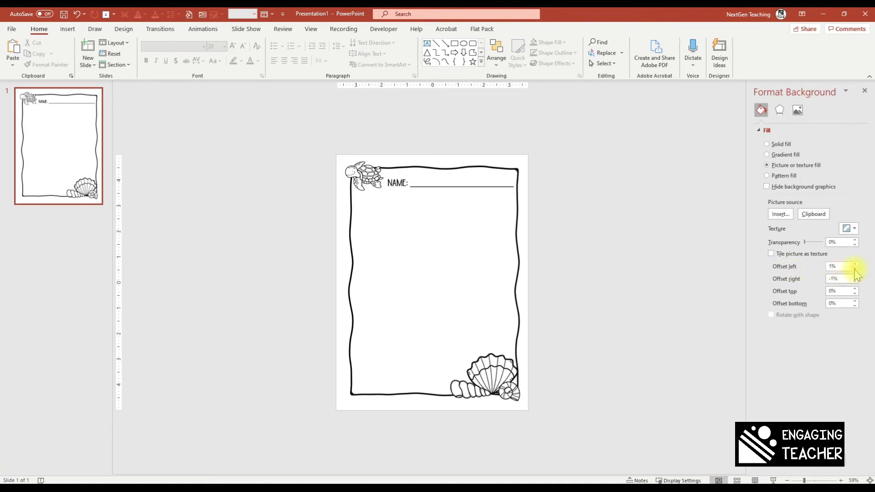
pyautogui.click(854, 270)
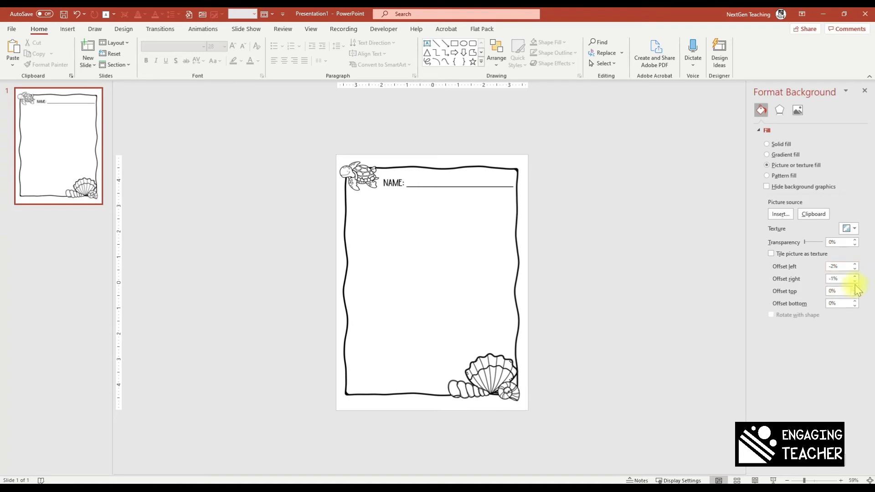
pyautogui.click(853, 280)
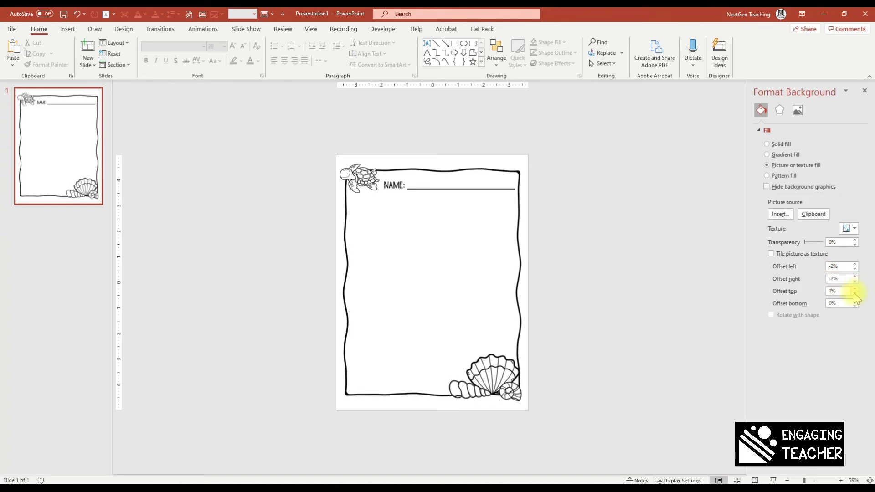
pyautogui.click(854, 294)
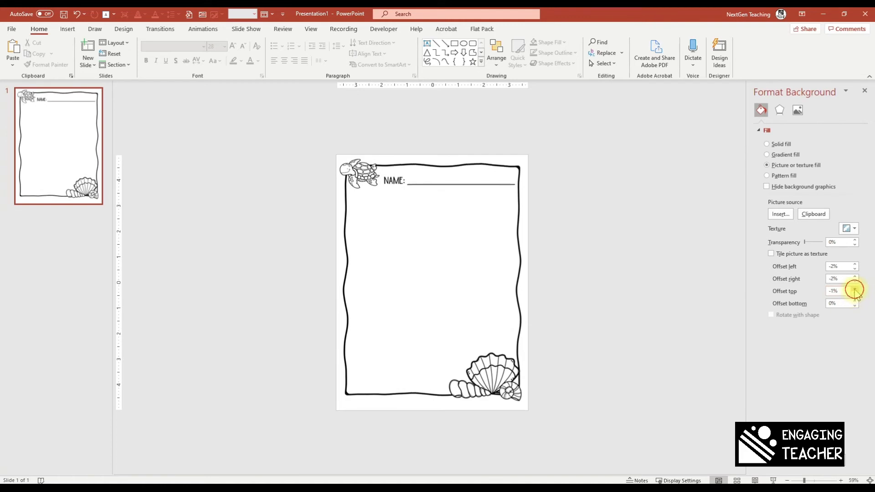
pyautogui.click(854, 301)
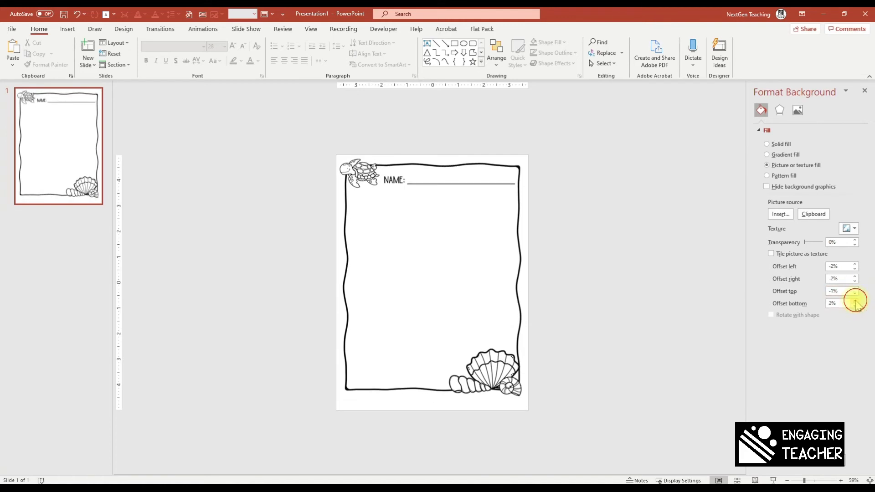
pyautogui.click(854, 306)
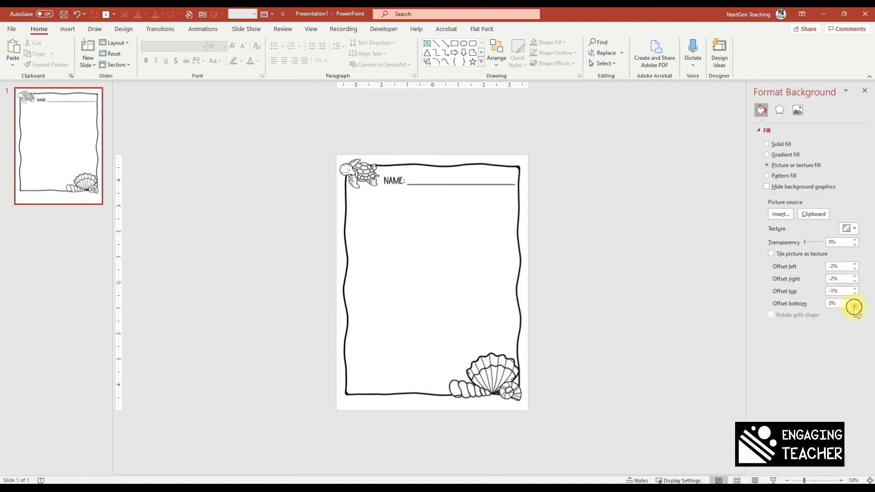
pyautogui.click(854, 306)
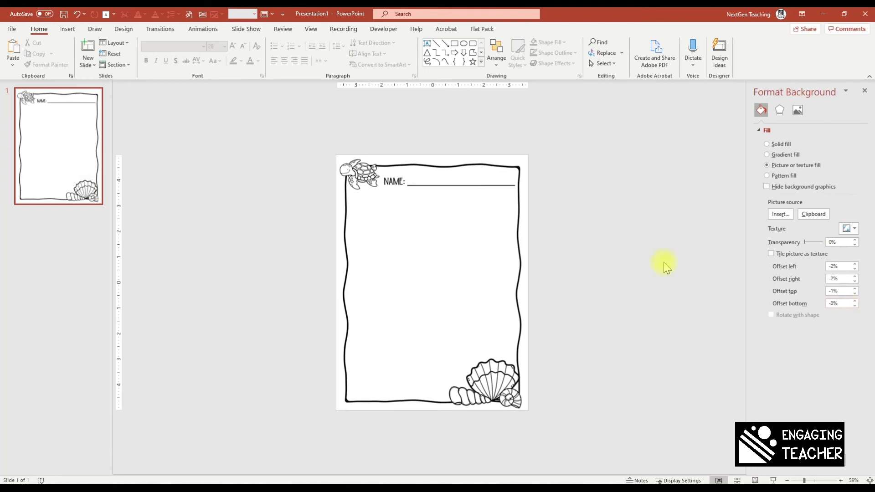
pyautogui.moveTo(502, 204)
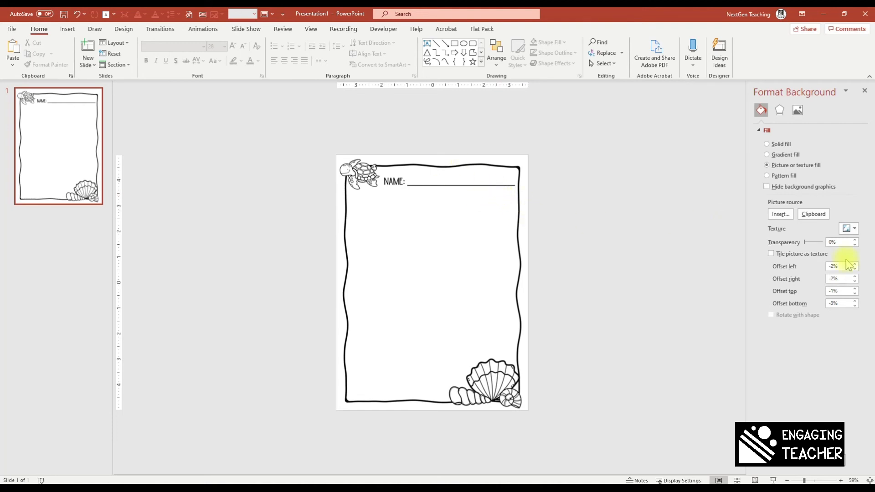
pyautogui.moveTo(508, 218)
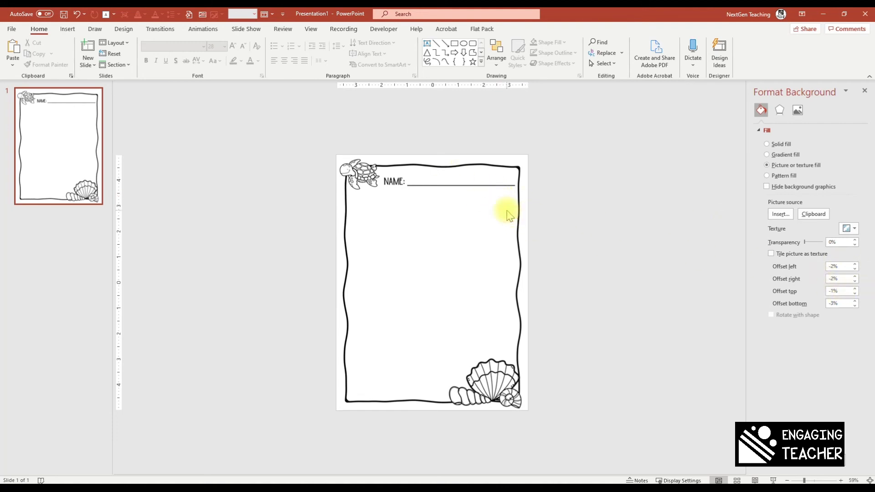